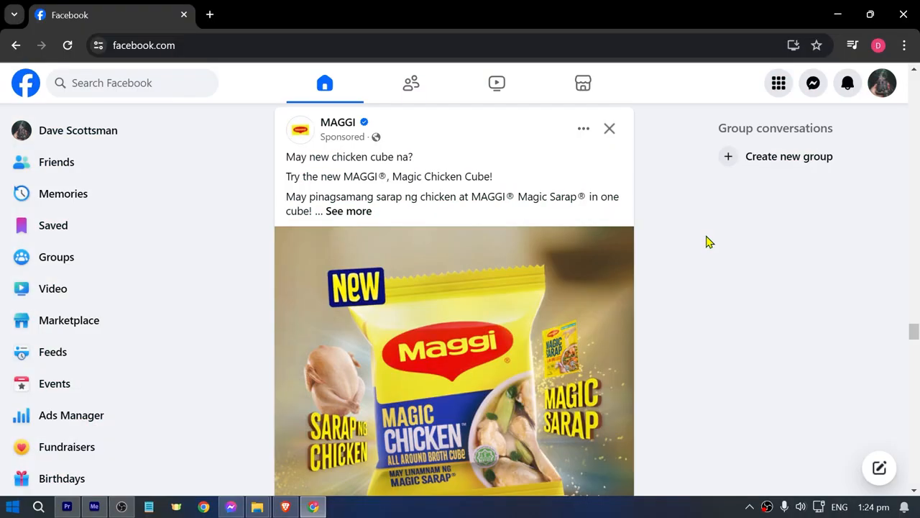
pyautogui.moveTo(853, 119)
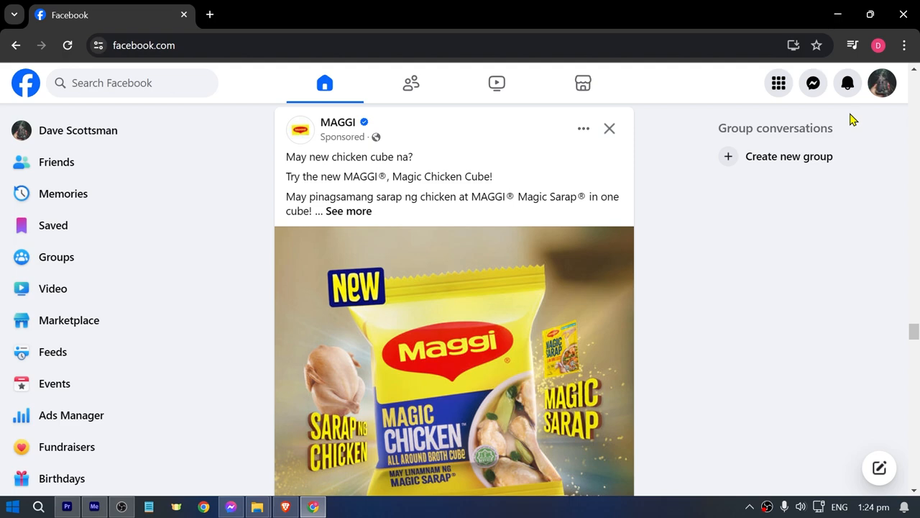
# Open the full Settings page from the profile menu's Settings & privacy options.
pyautogui.click(883, 83)
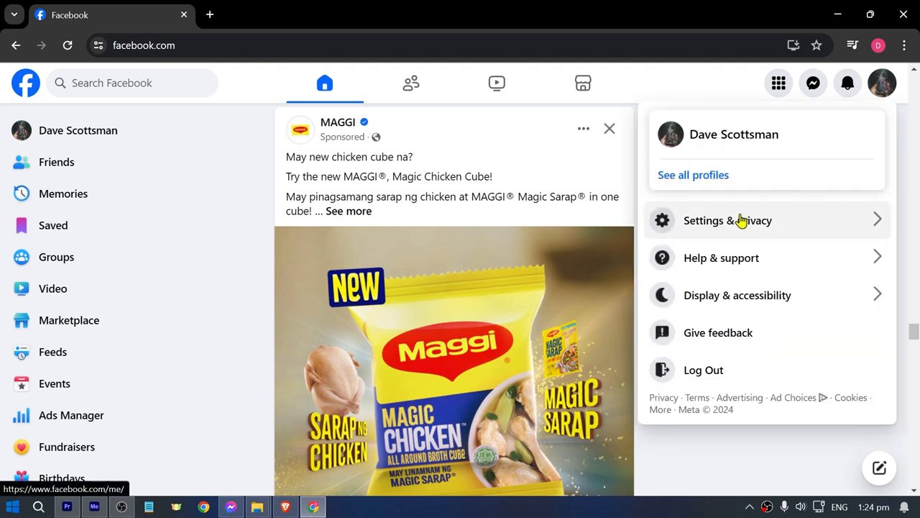
pyautogui.click(728, 220)
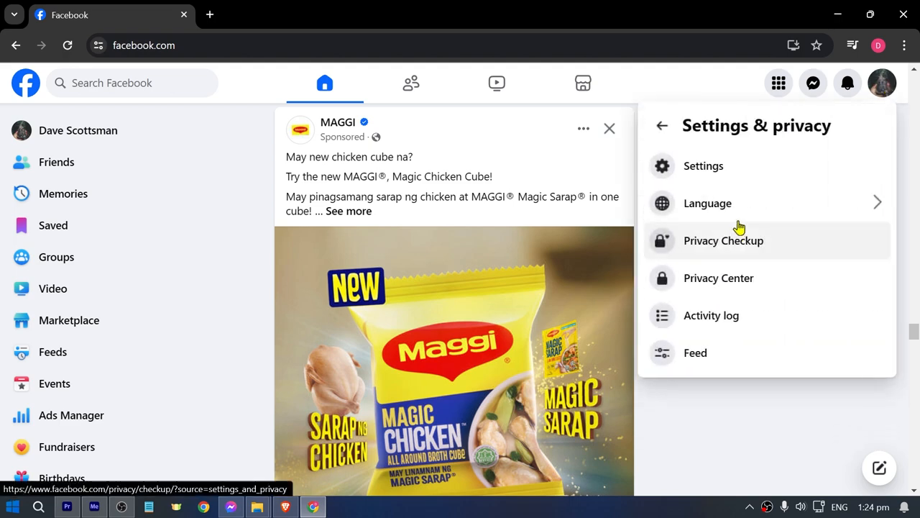
pyautogui.click(703, 165)
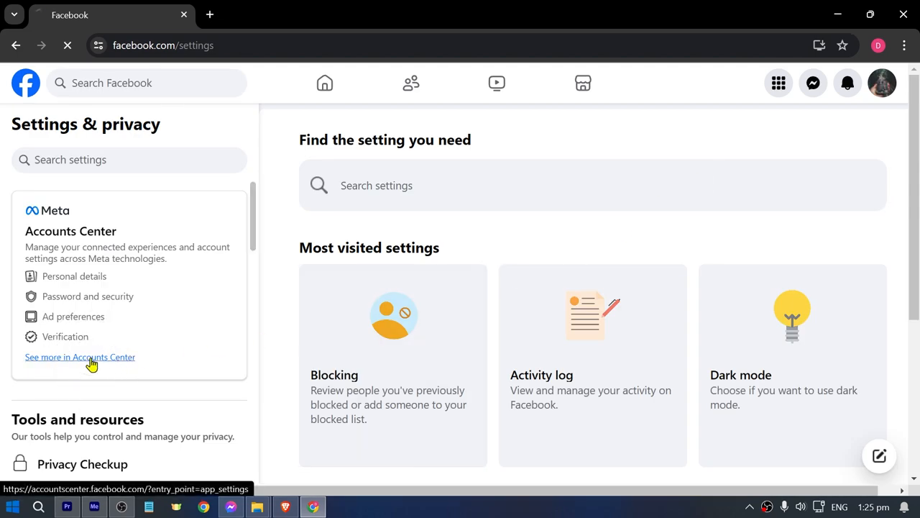
# Go to Accounts Center's Personal details page to view contact info.
pyautogui.click(80, 357)
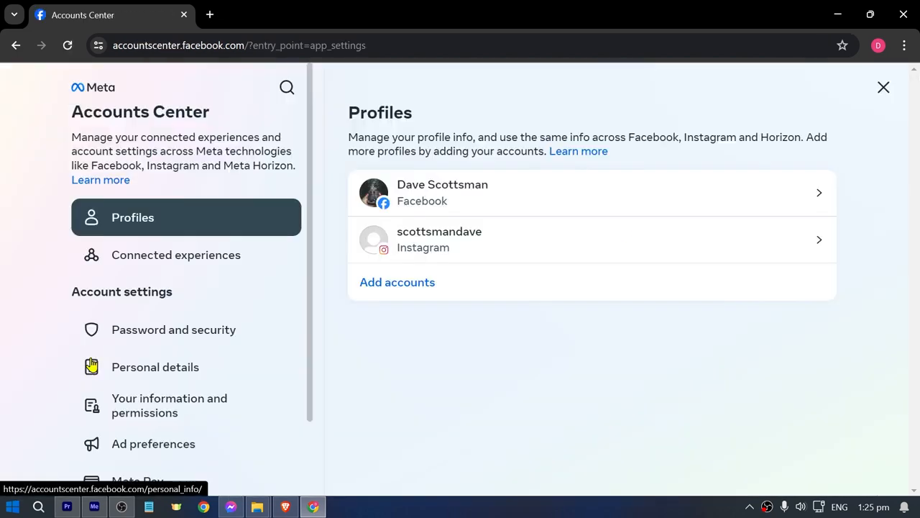
pyautogui.moveTo(158, 374)
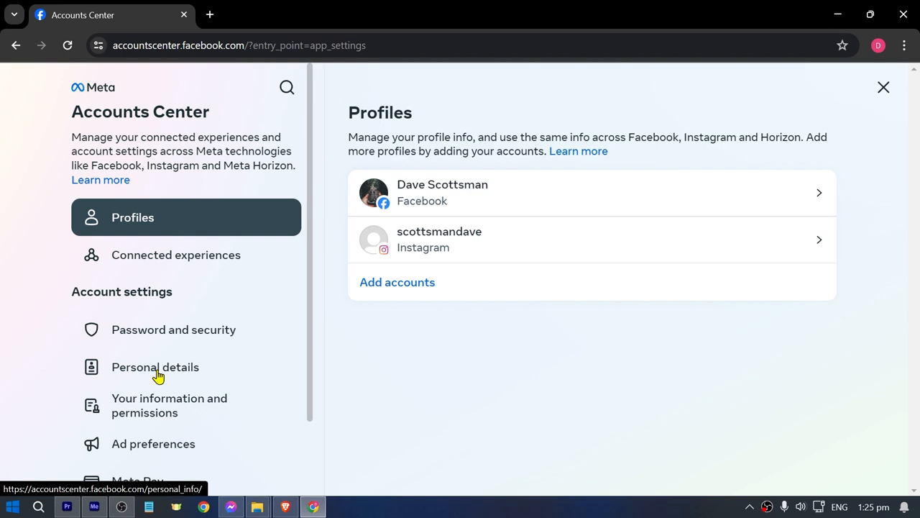
pyautogui.click(155, 367)
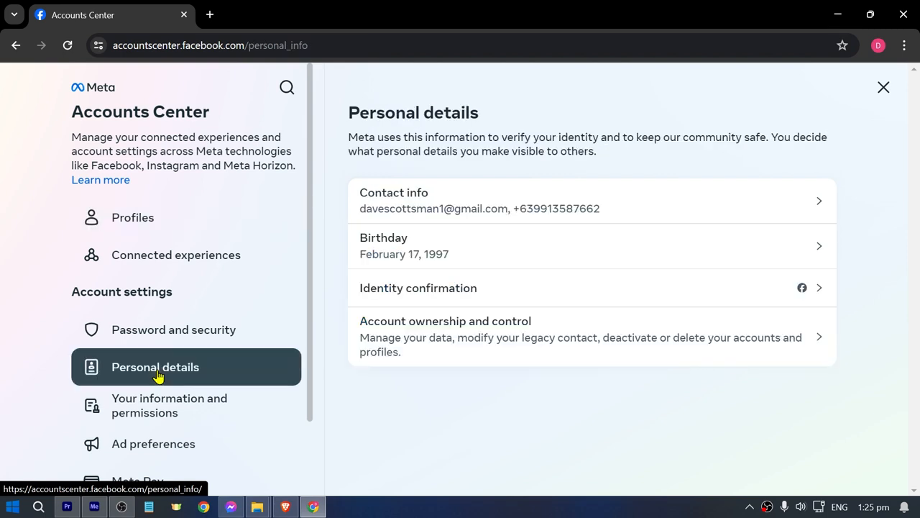
pyautogui.moveTo(425, 211)
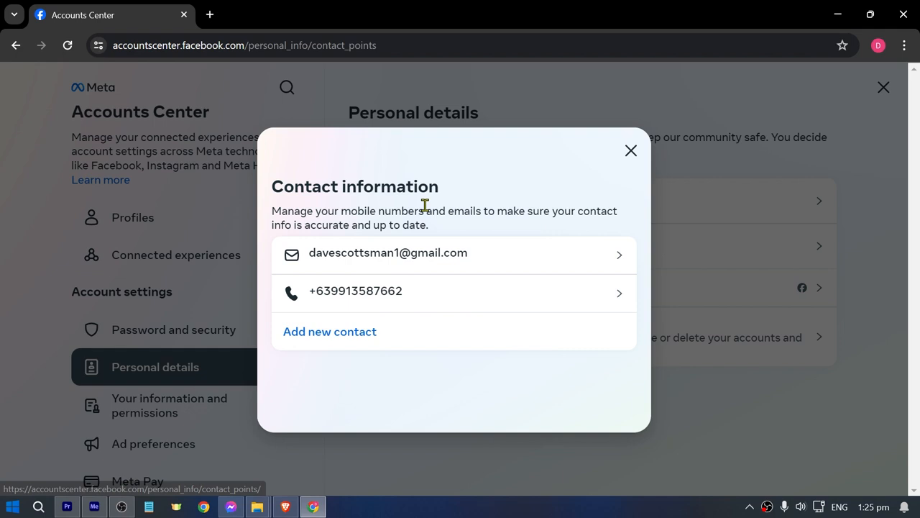
pyautogui.moveTo(353, 336)
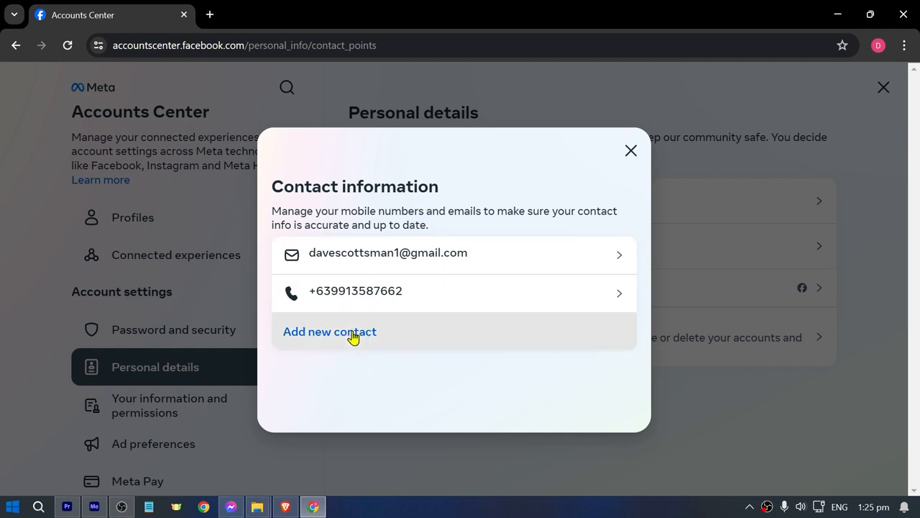
pyautogui.click(329, 332)
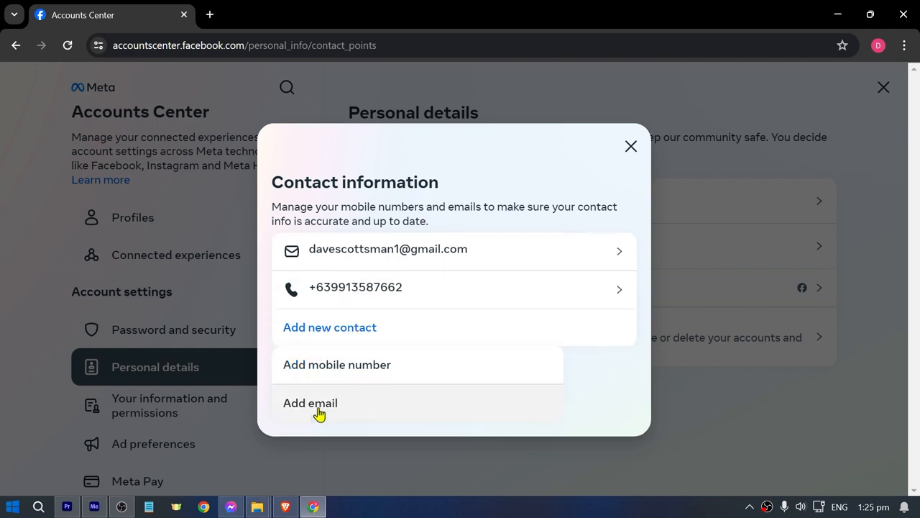
pyautogui.click(310, 403)
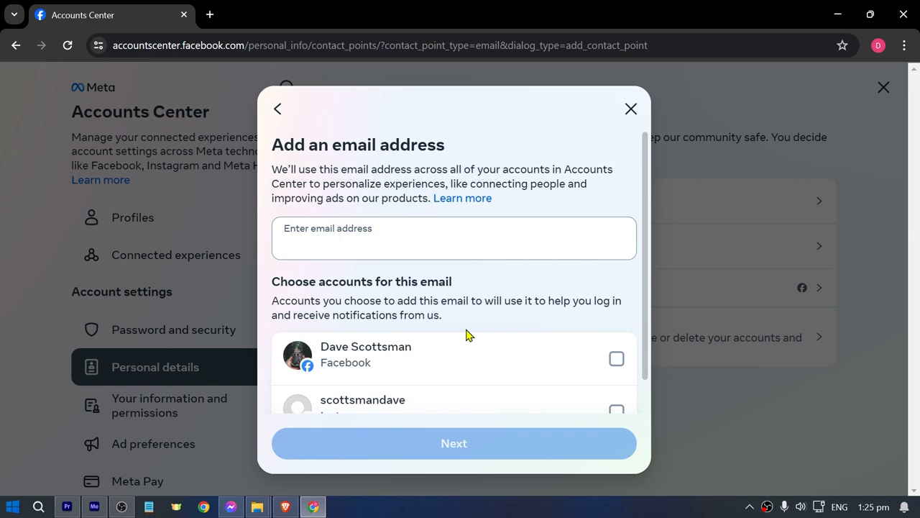
pyautogui.click(616, 358)
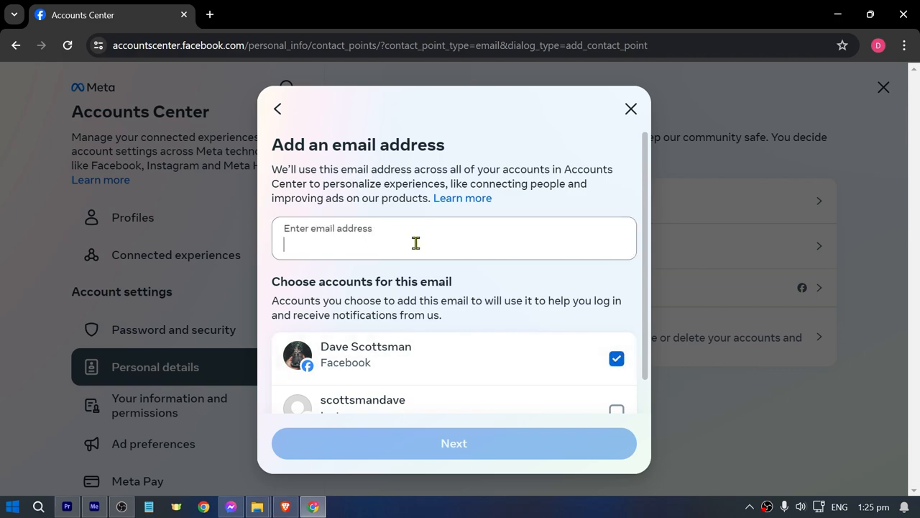
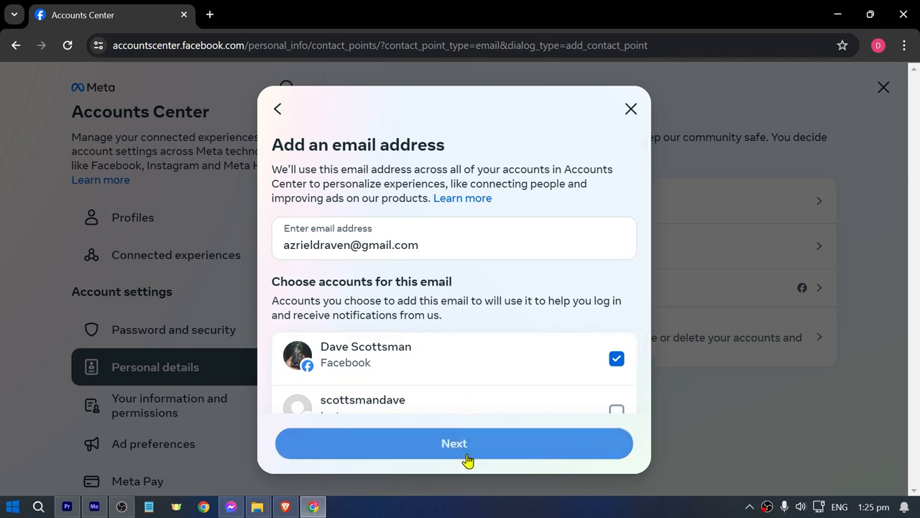
pyautogui.click(454, 443)
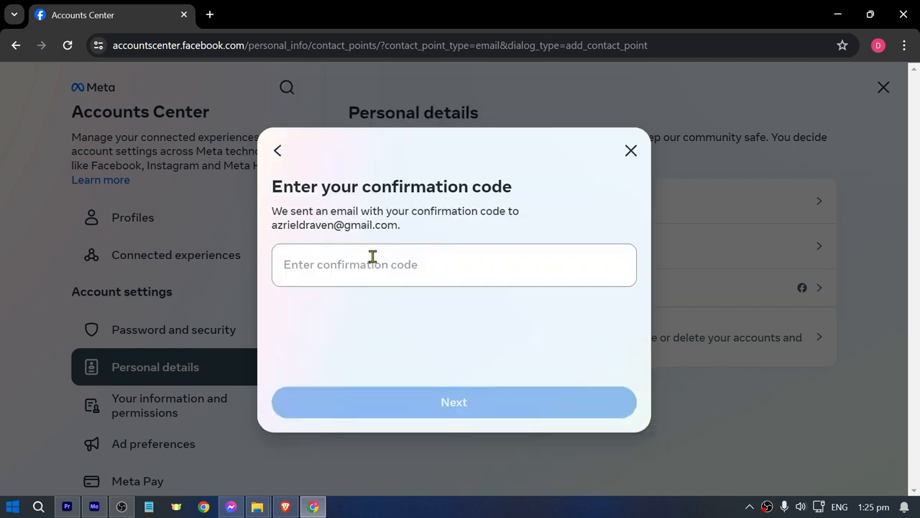
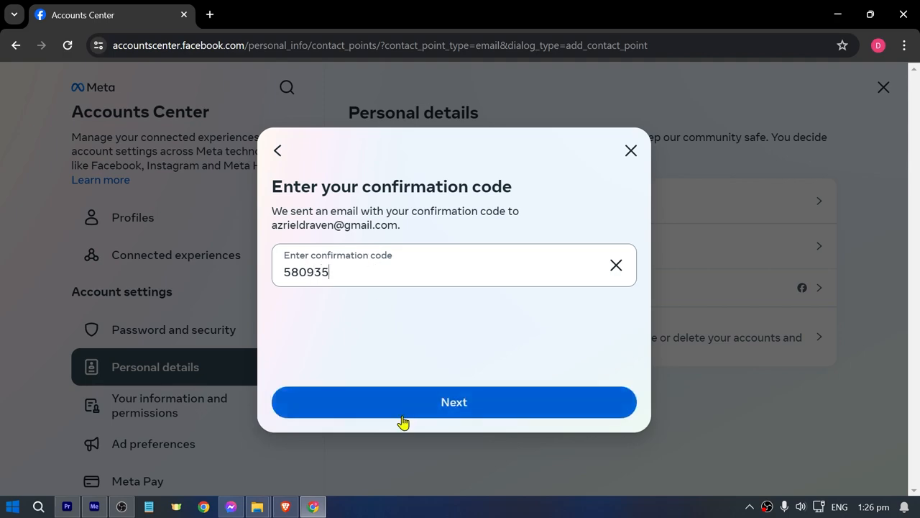
pyautogui.click(454, 402)
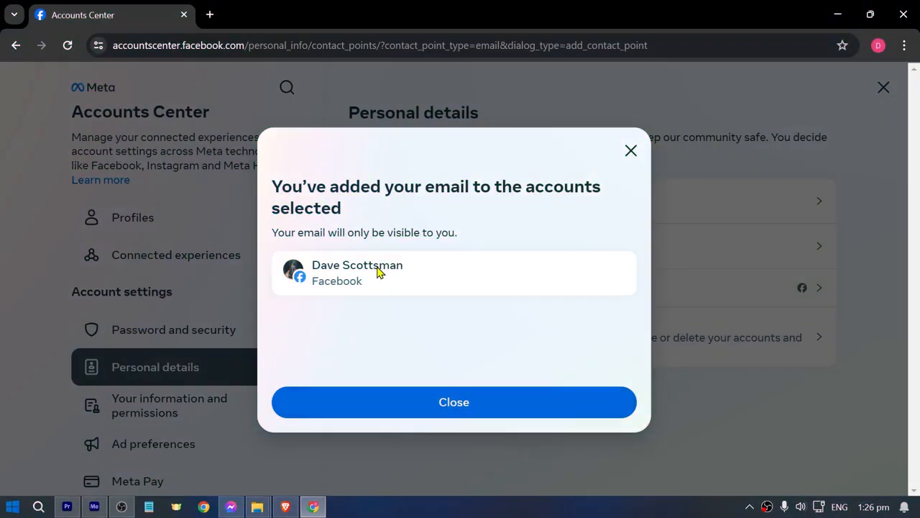
pyautogui.moveTo(372, 211)
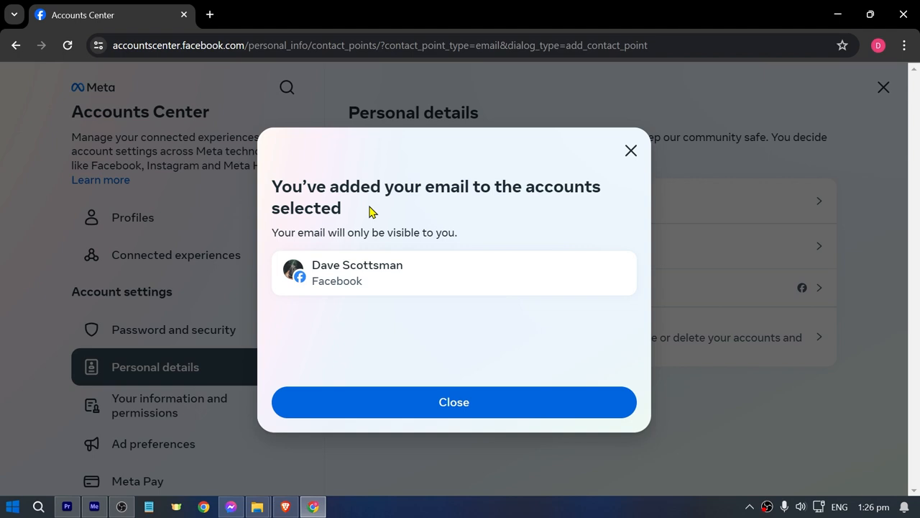
pyautogui.moveTo(630, 331)
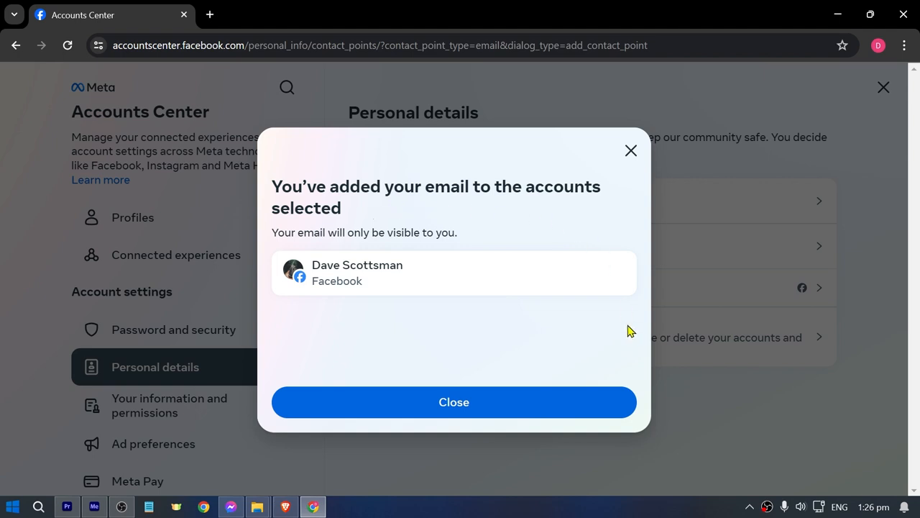
pyautogui.click(453, 402)
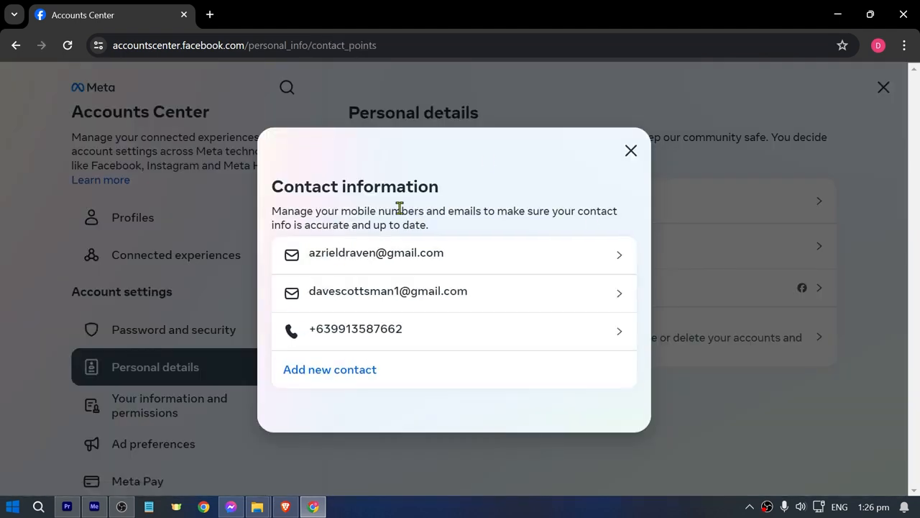